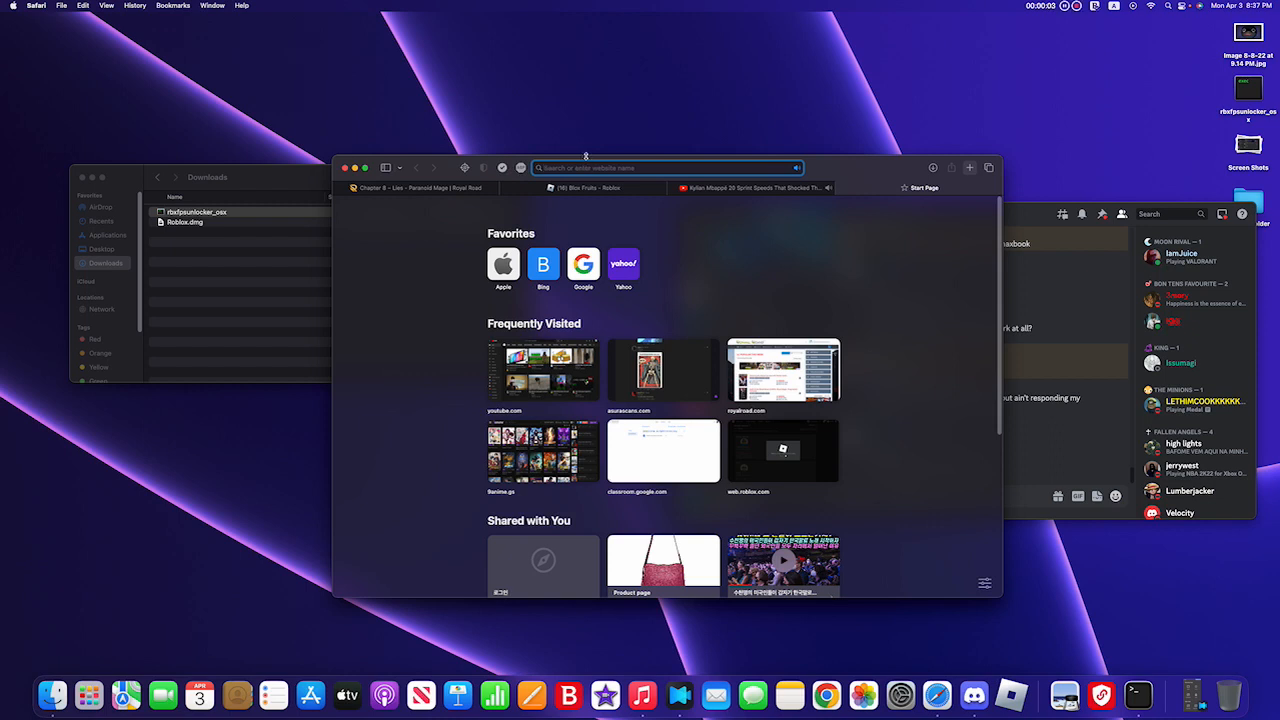
{"action": "mouse_move", "coordinate": [604, 418]}
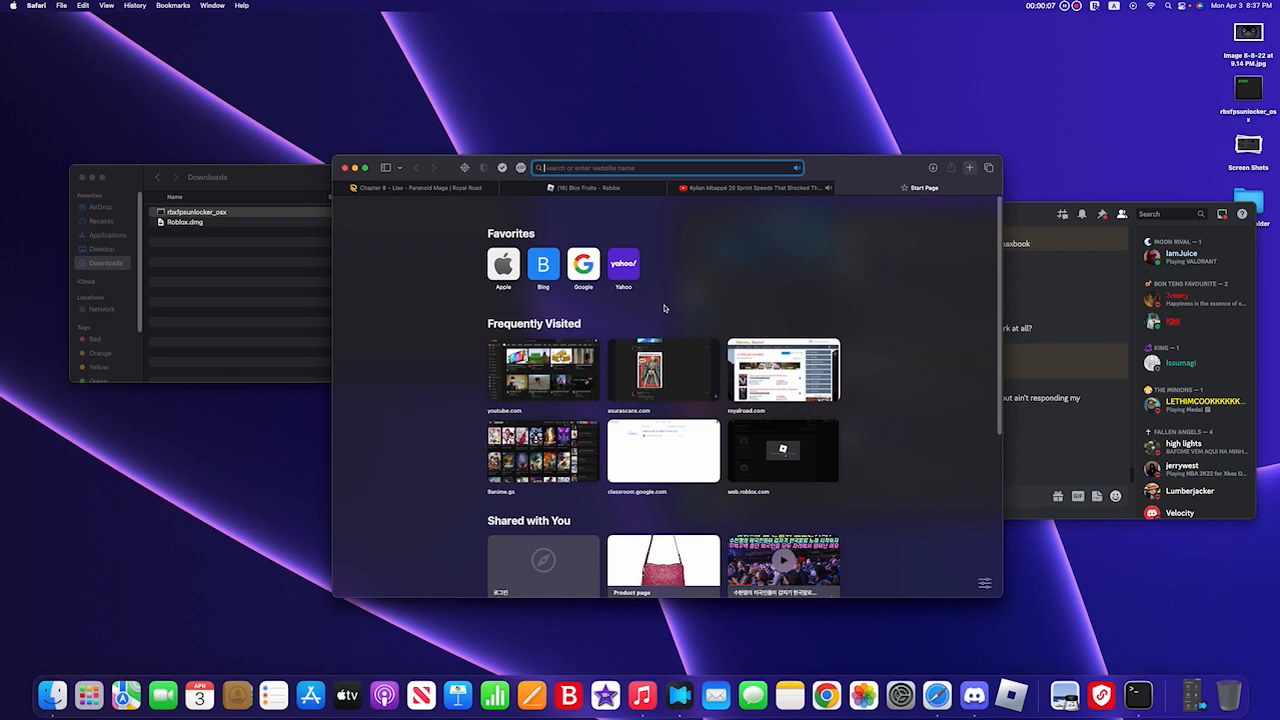
{"action": "mouse_move", "coordinate": [670, 300]}
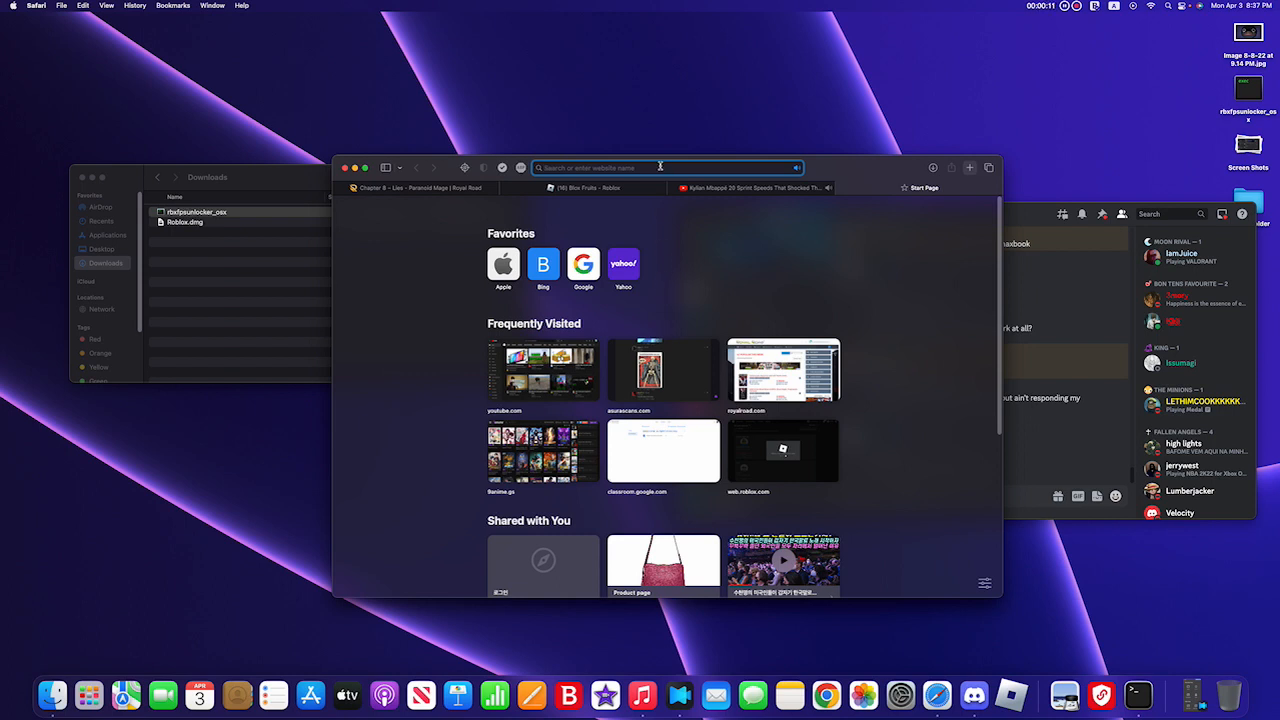
Step: Search Google for 'fps unlocker' from Safari's address bar
{"action": "type", "text": "fps unlocker"}
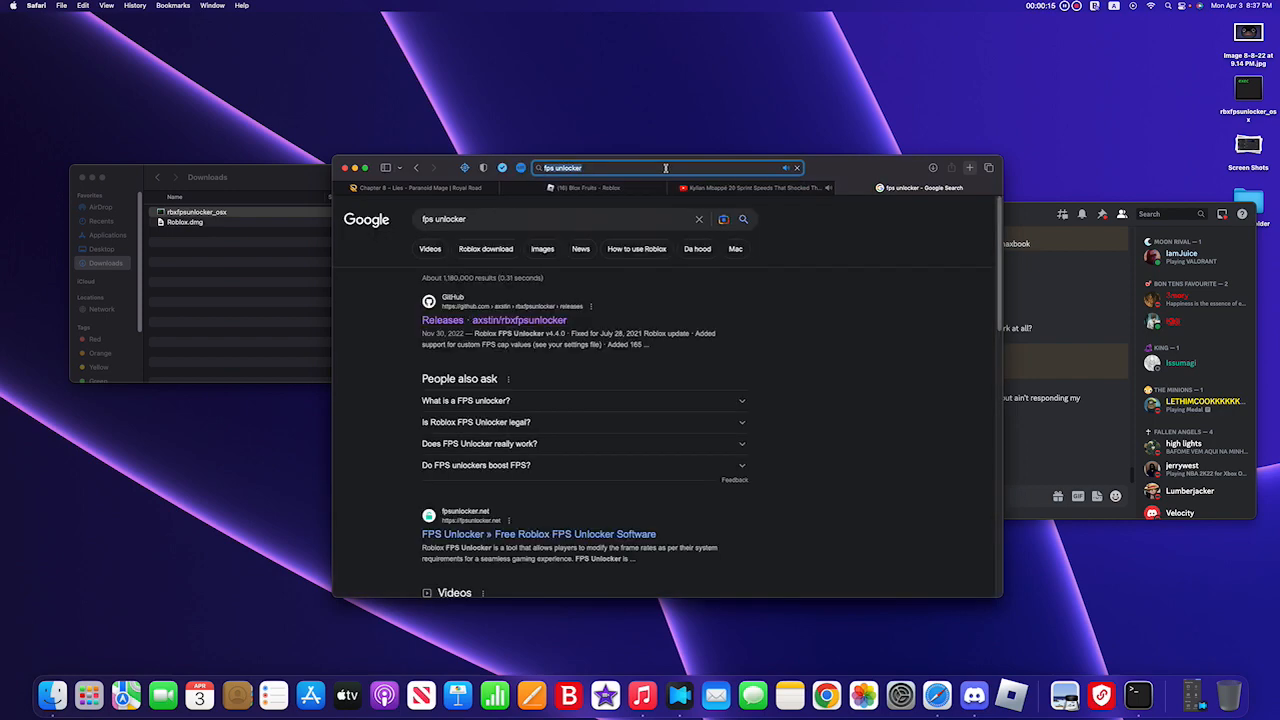
Step: Open the axstin/rbxfpsunlocker GitHub result and scroll through the repository page
{"action": "left_click", "coordinate": [640, 168]}
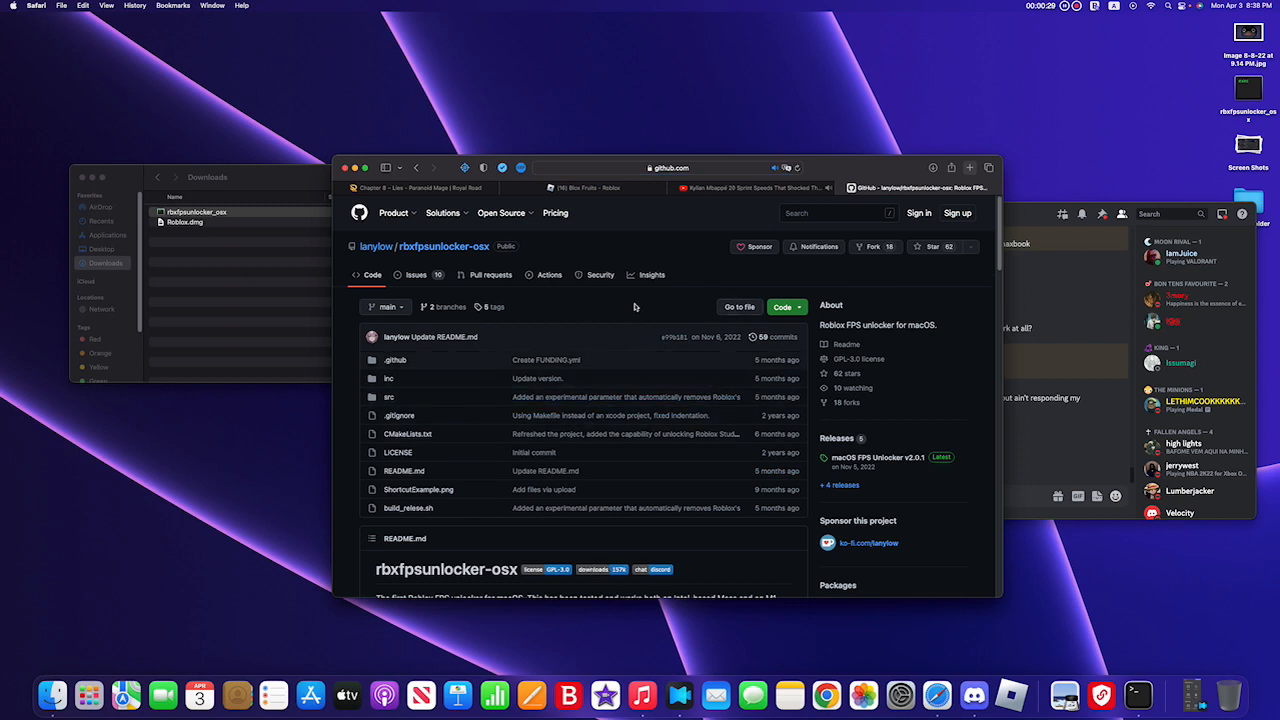
{"action": "scroll", "scroll_direction": "down", "scroll_amount": 3}
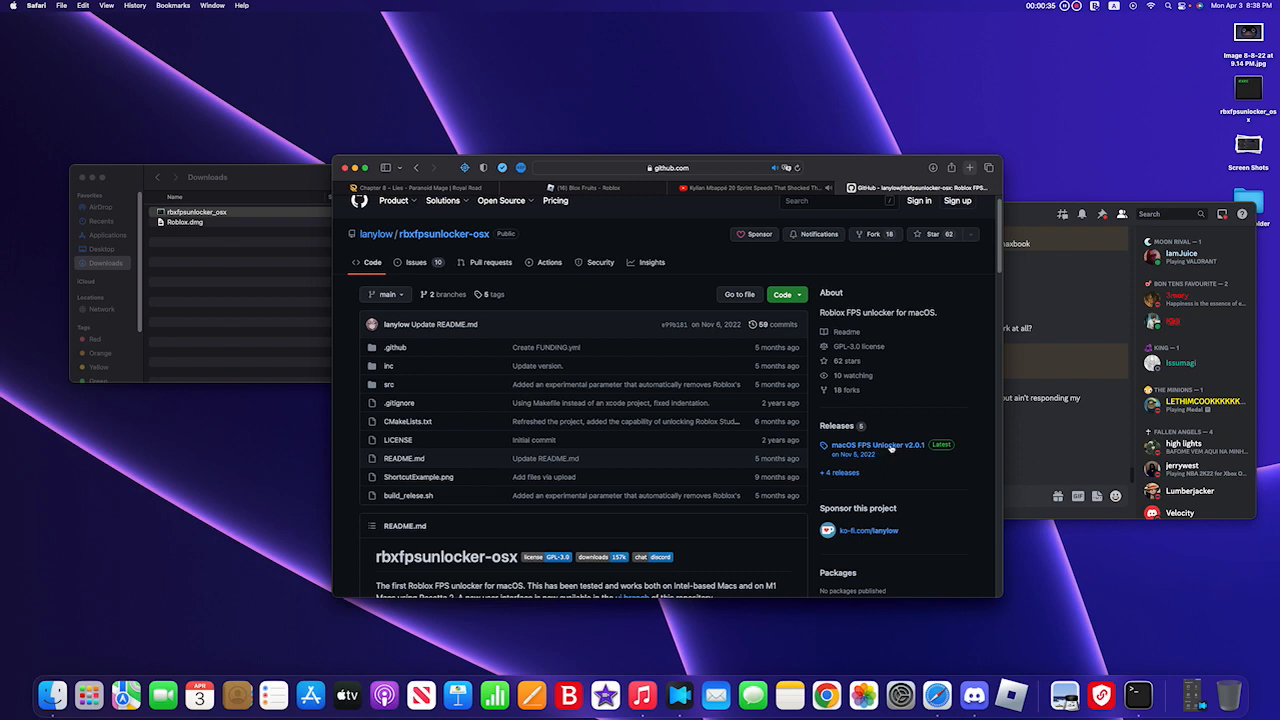
{"action": "mouse_move", "coordinate": [916, 452]}
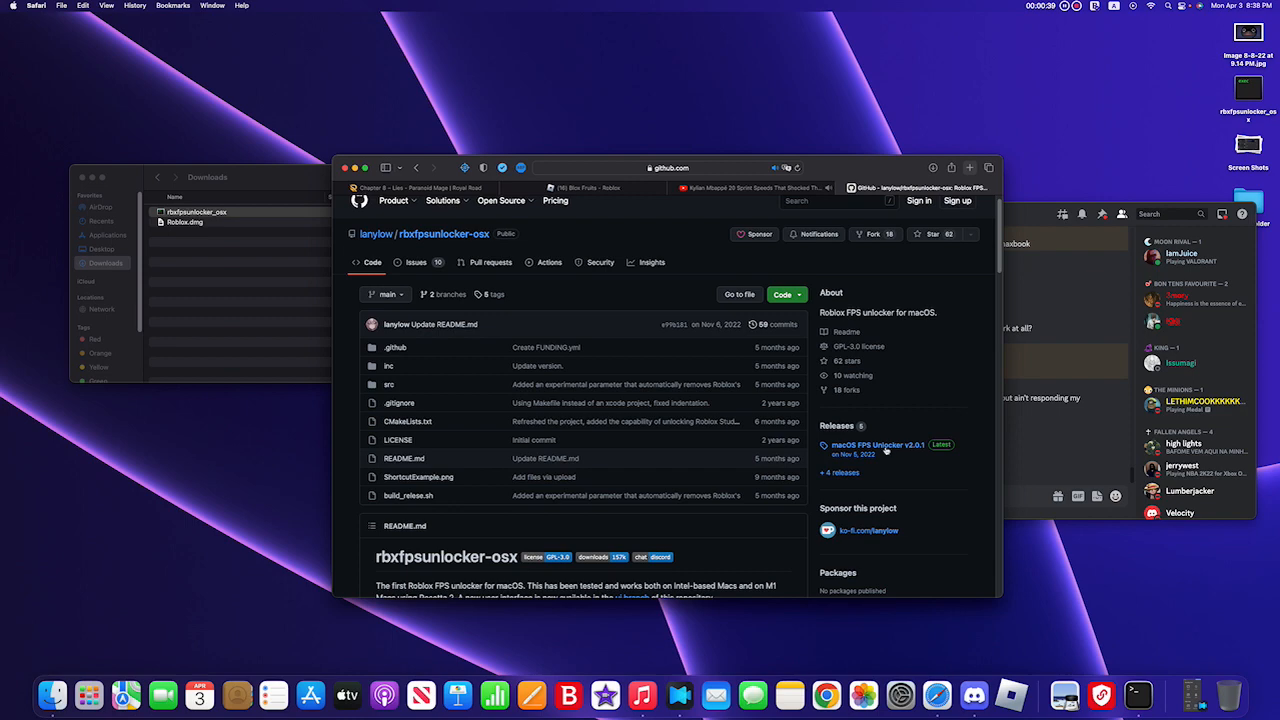
Step: Download rbxfpsunlocker.zip from the macOS FPS Unlocker v2.0.1 release assets
{"action": "left_click", "coordinate": [876, 444]}
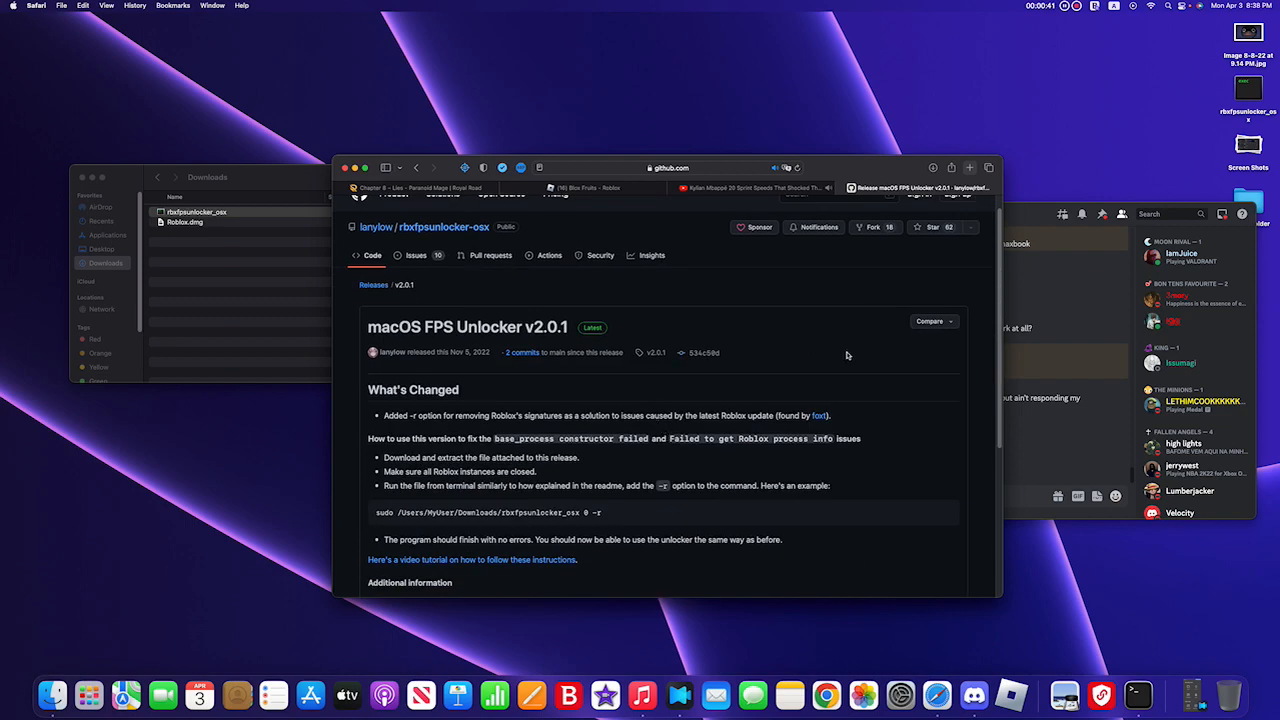
{"action": "scroll", "scroll_direction": "down", "scroll_amount": 3}
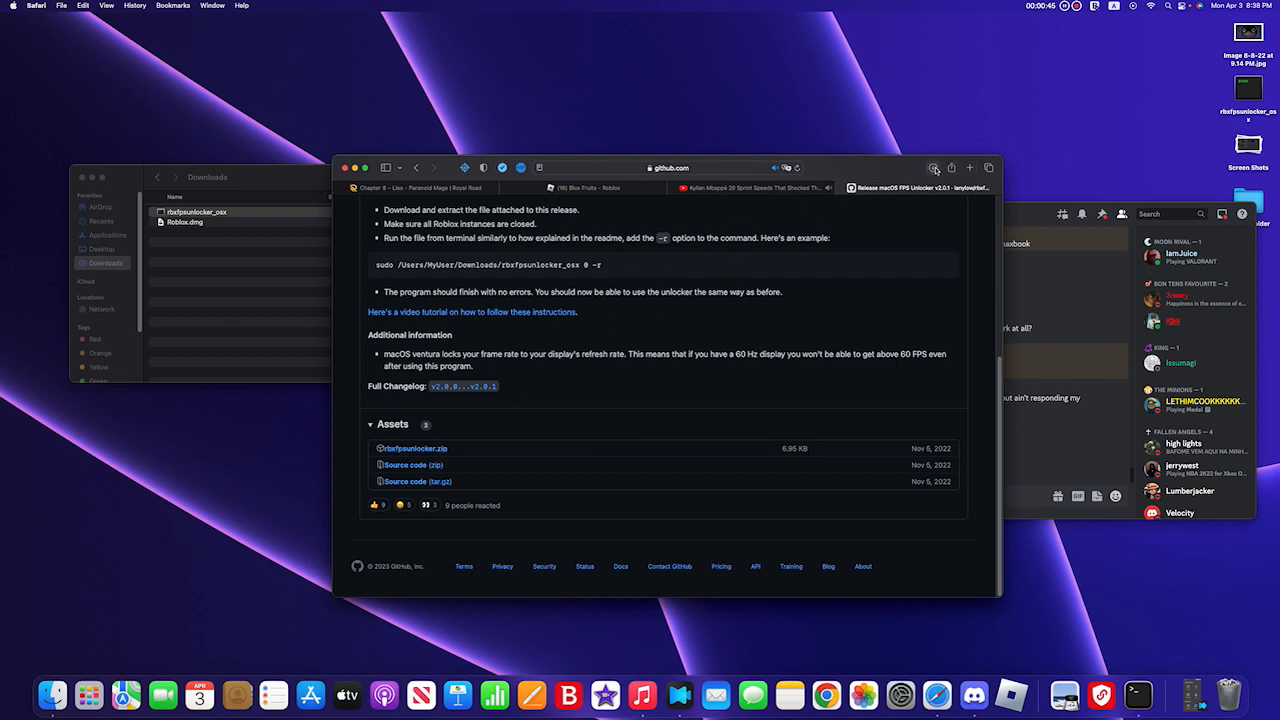
{"action": "left_click", "coordinate": [952, 168]}
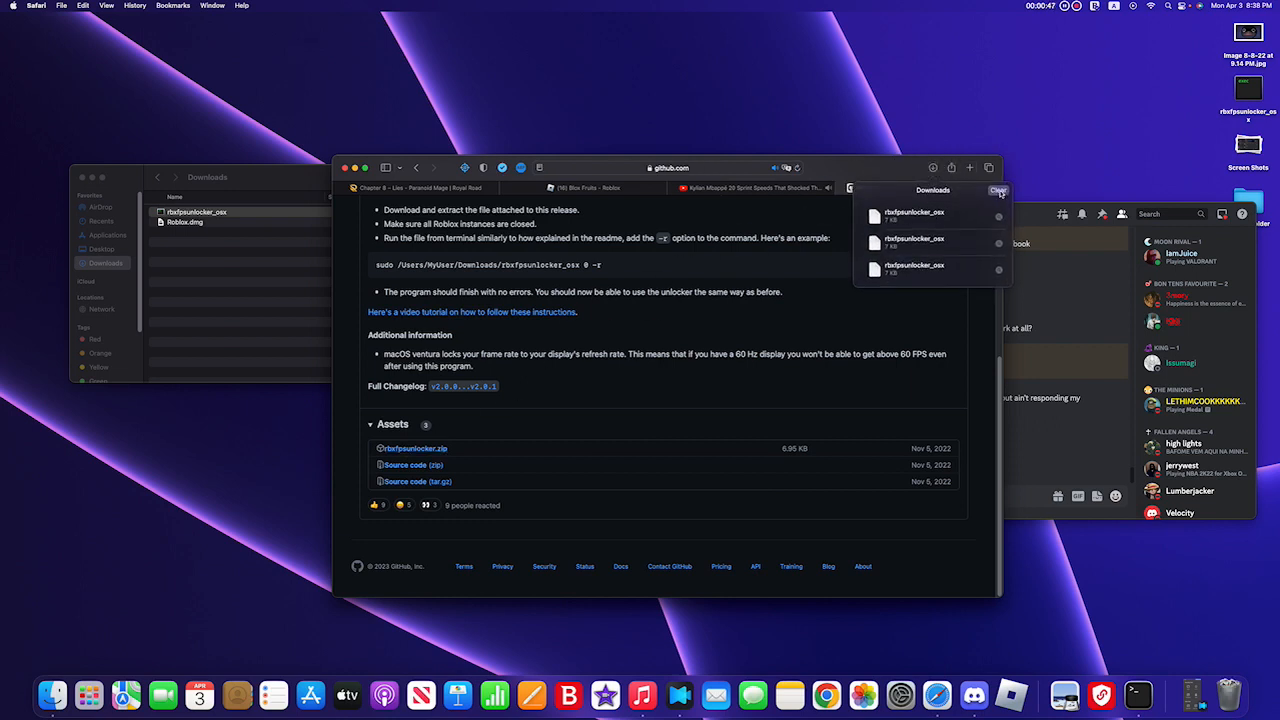
Step: Bring up the context actions for the downloaded unlocker file in Finder's Downloads
{"action": "right_click", "coordinate": [910, 216]}
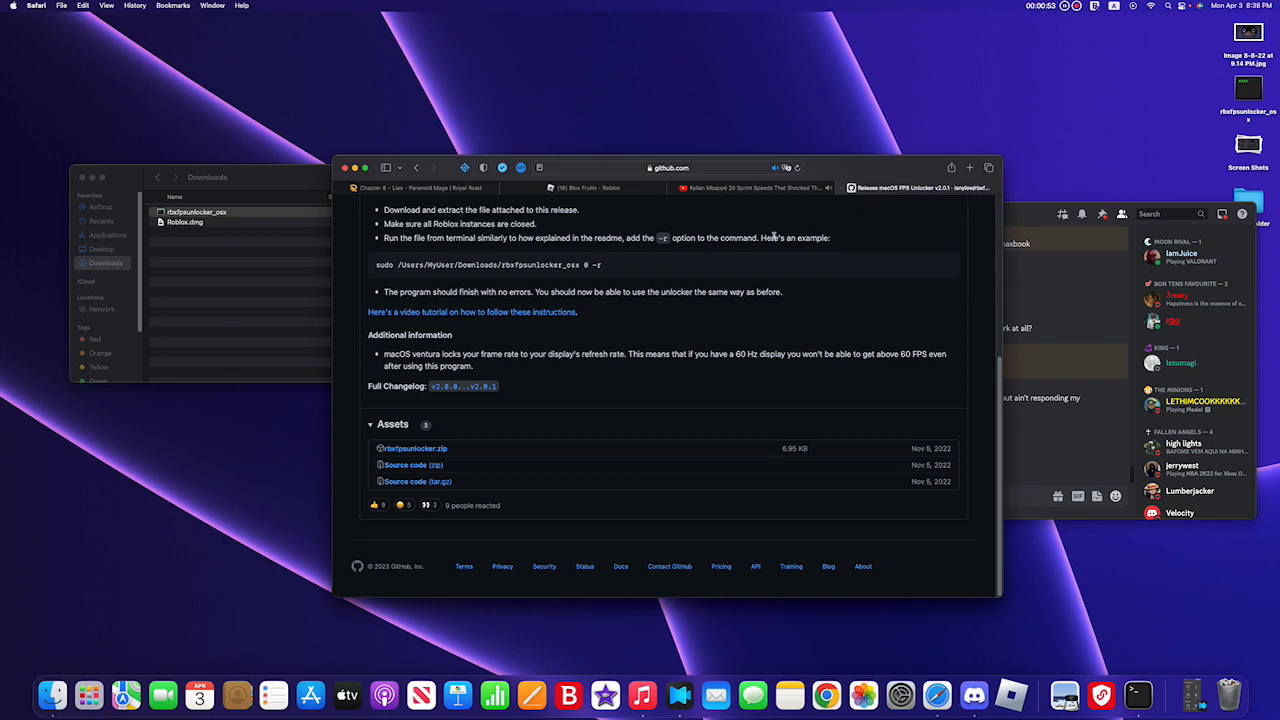
{"action": "right_click", "coordinate": [184, 212]}
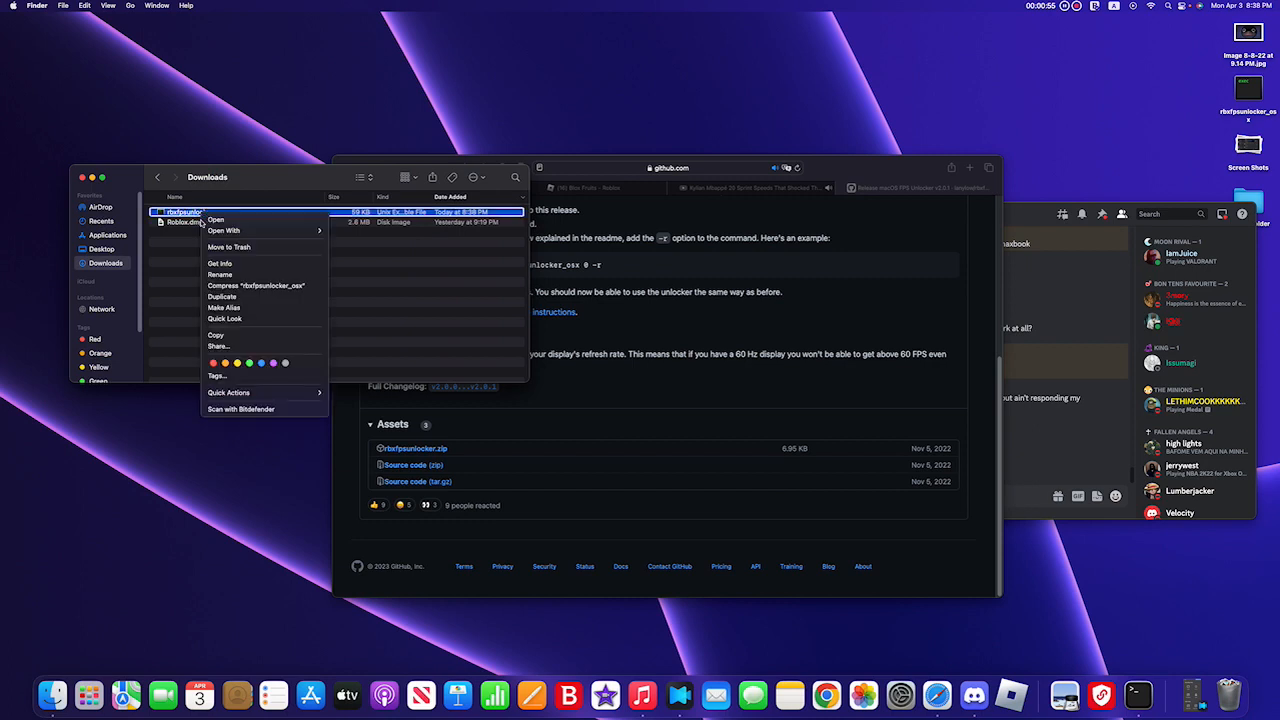
{"action": "mouse_move", "coordinate": [218, 334]}
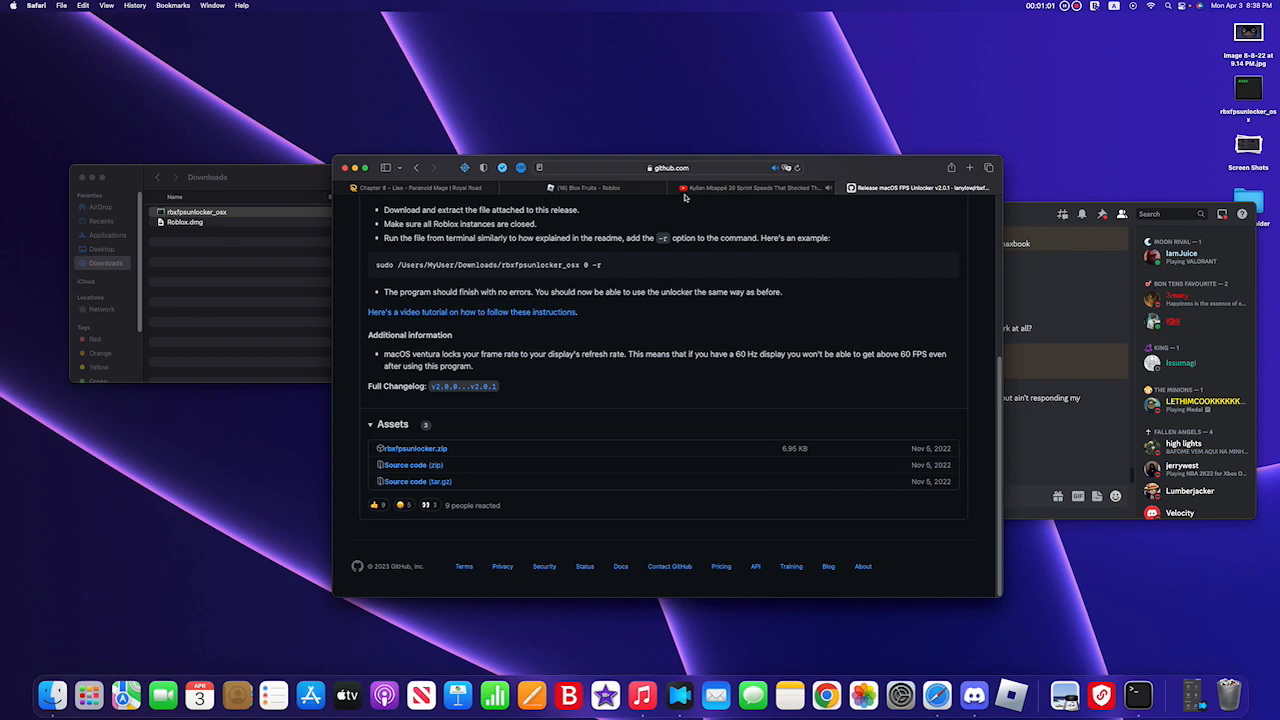
Step: Switch to the Roblox page and join the private server to launch the game
{"action": "left_click", "coordinate": [580, 188]}
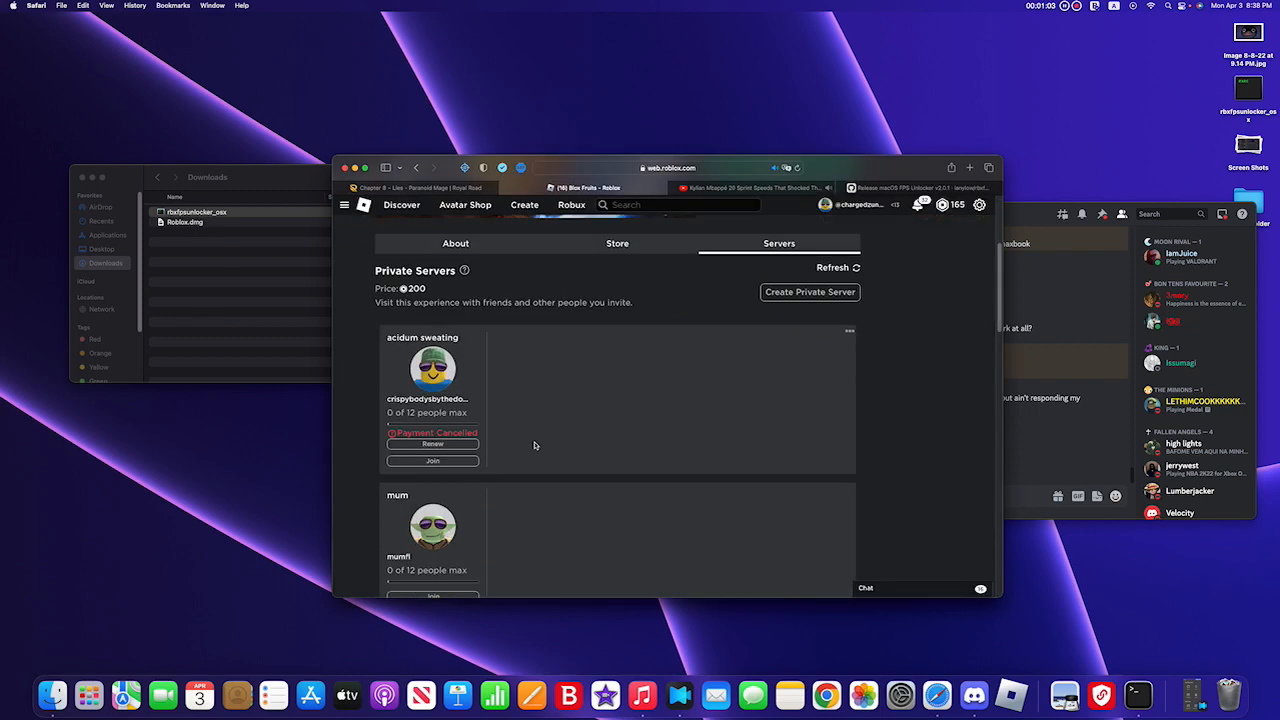
{"action": "left_click", "coordinate": [432, 460]}
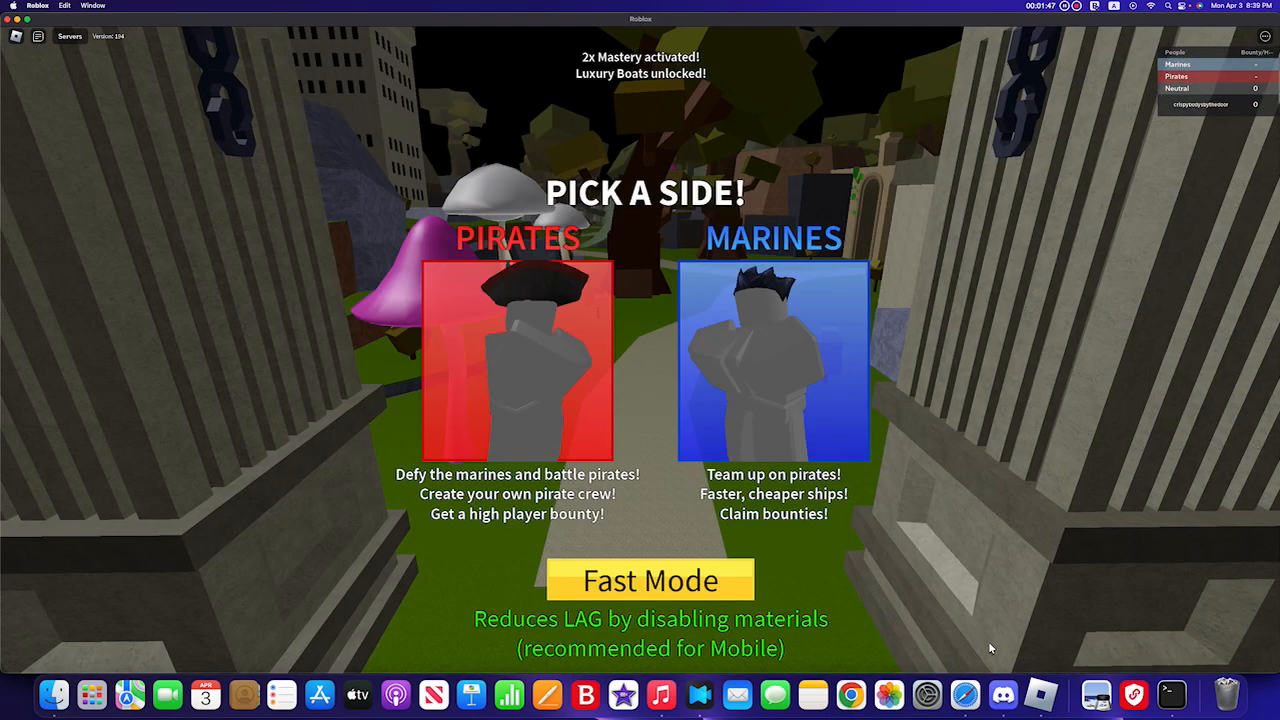
Step: Turn on Fast Mode and pick a team card to spawn into the game world
{"action": "left_click", "coordinate": [650, 580]}
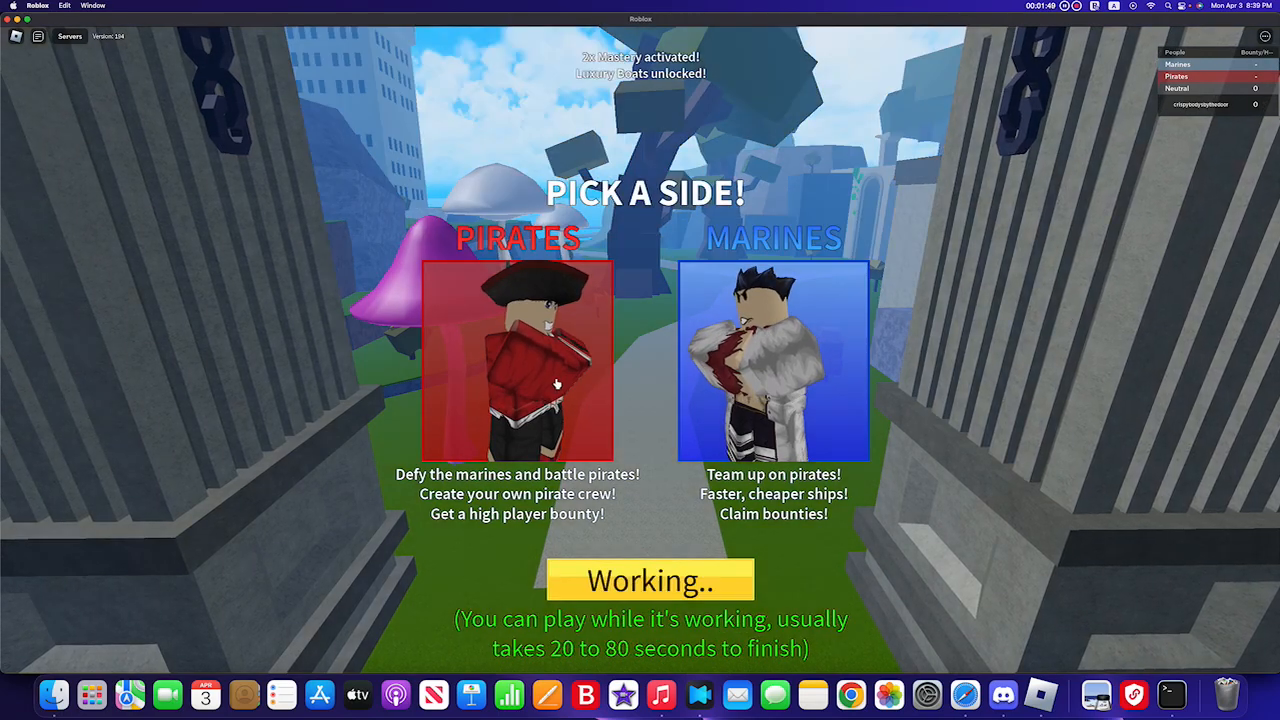
{"action": "left_click", "coordinate": [516, 360]}
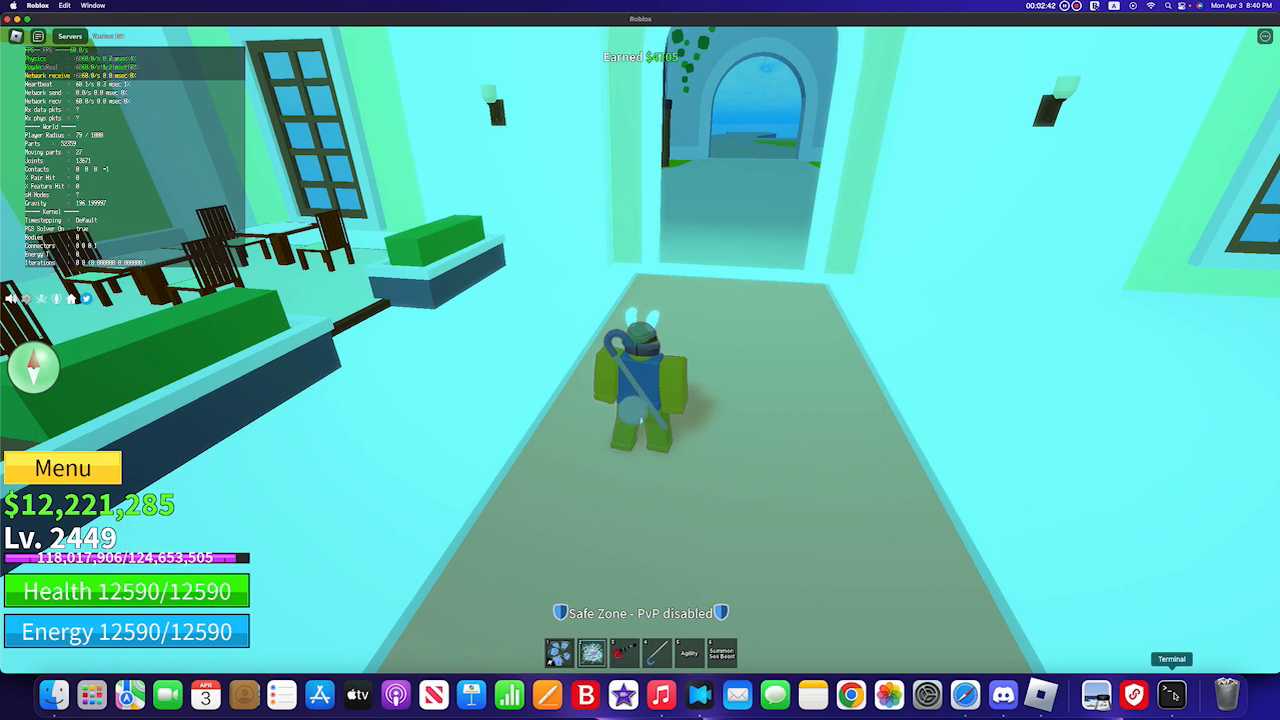
Step: Run 'sudo <unlocker path> 128 -r' in Terminal over the game, reaching the password prompt
{"action": "left_click", "coordinate": [1172, 694]}
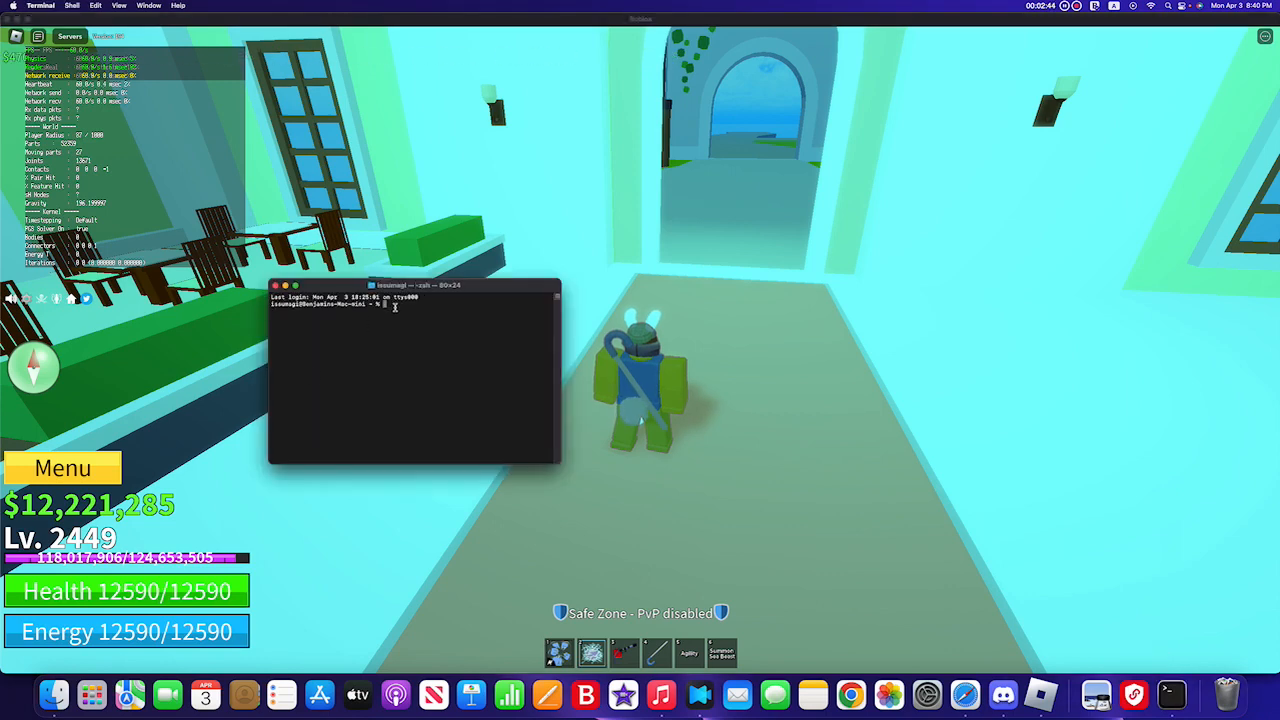
{"action": "type", "text": "s"}
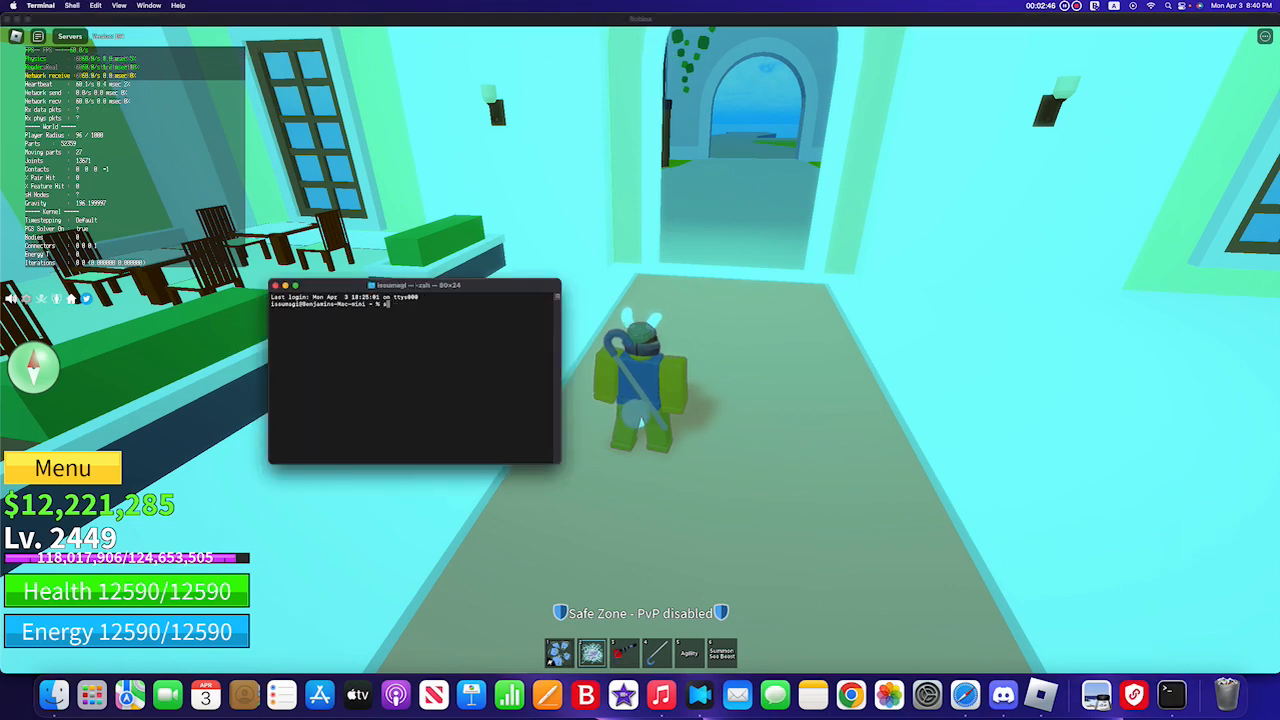
{"action": "type", "text": "sudo /Users/issumagi/Downloads/rbxfpsunlocker_osx"}
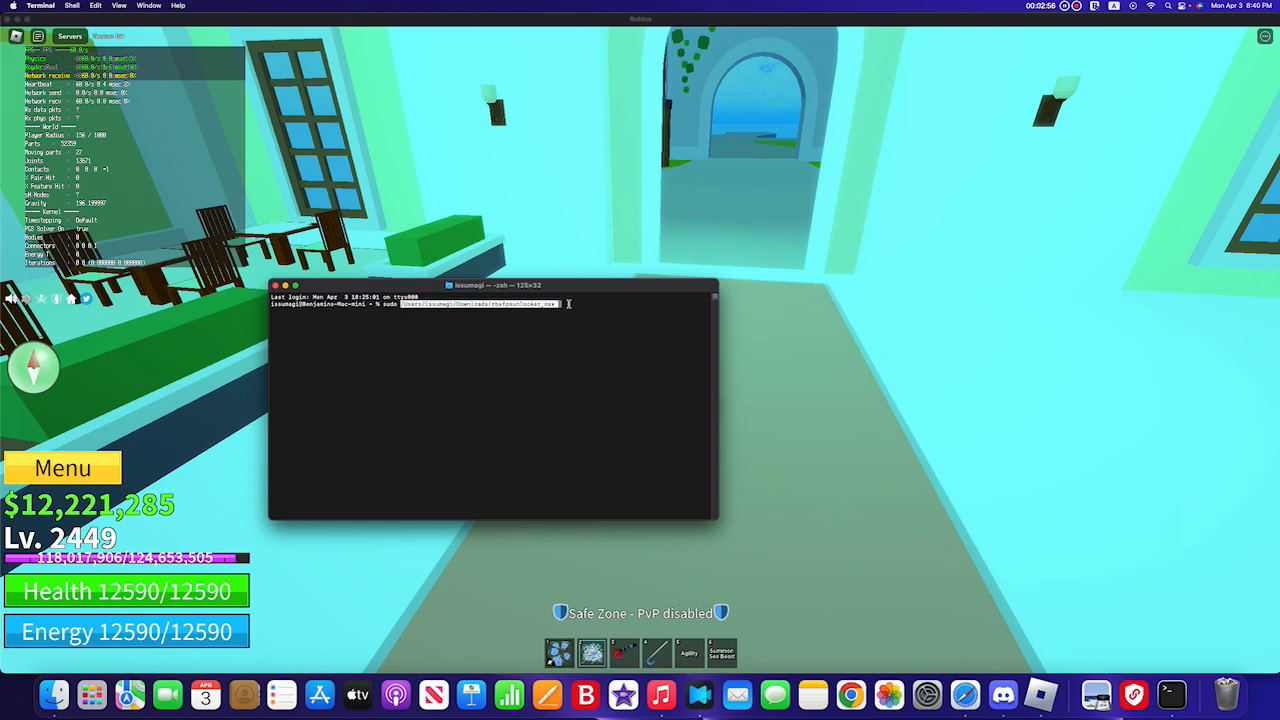
{"action": "type", "text": "128"}
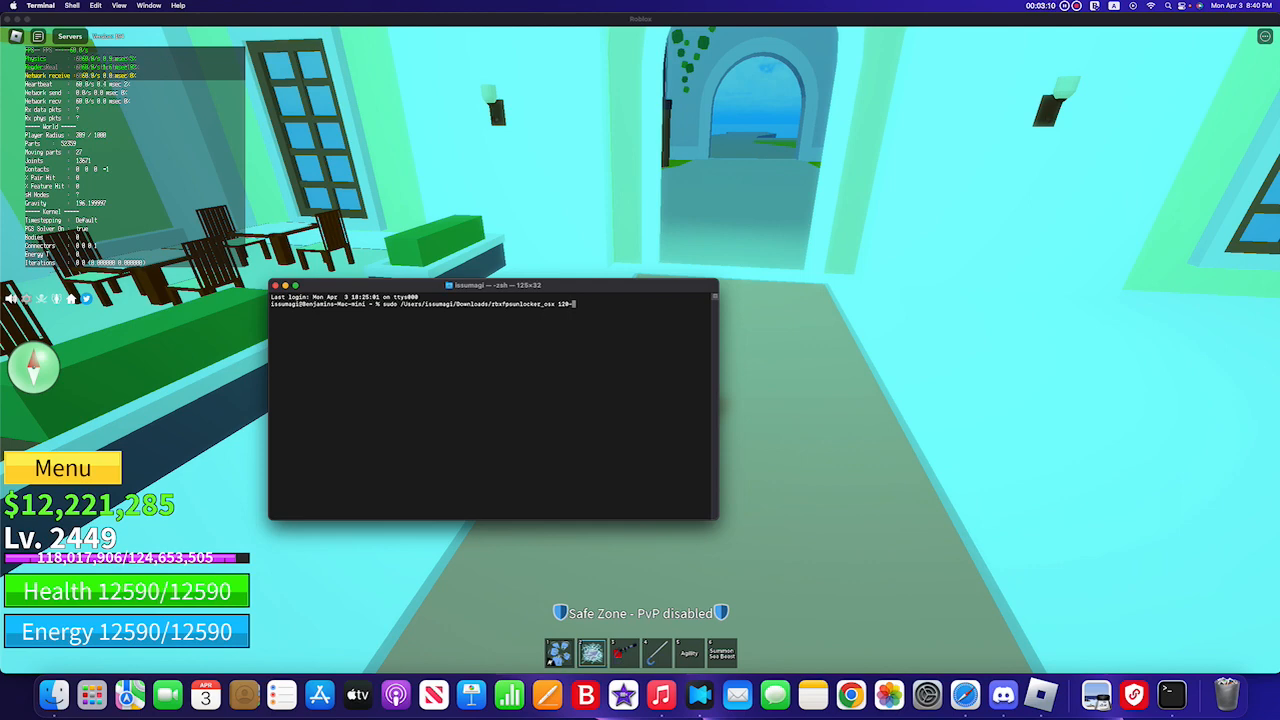
{"action": "type", "text": "r"}
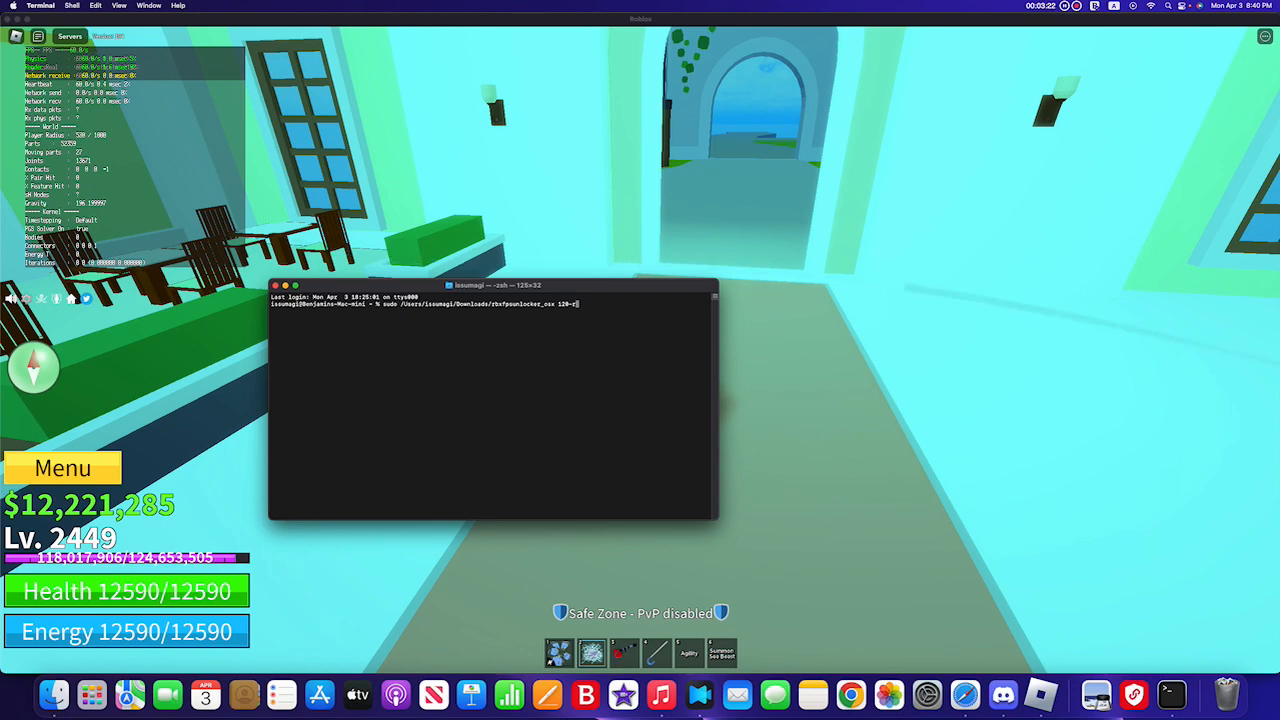
{"action": "key", "text": "Return"}
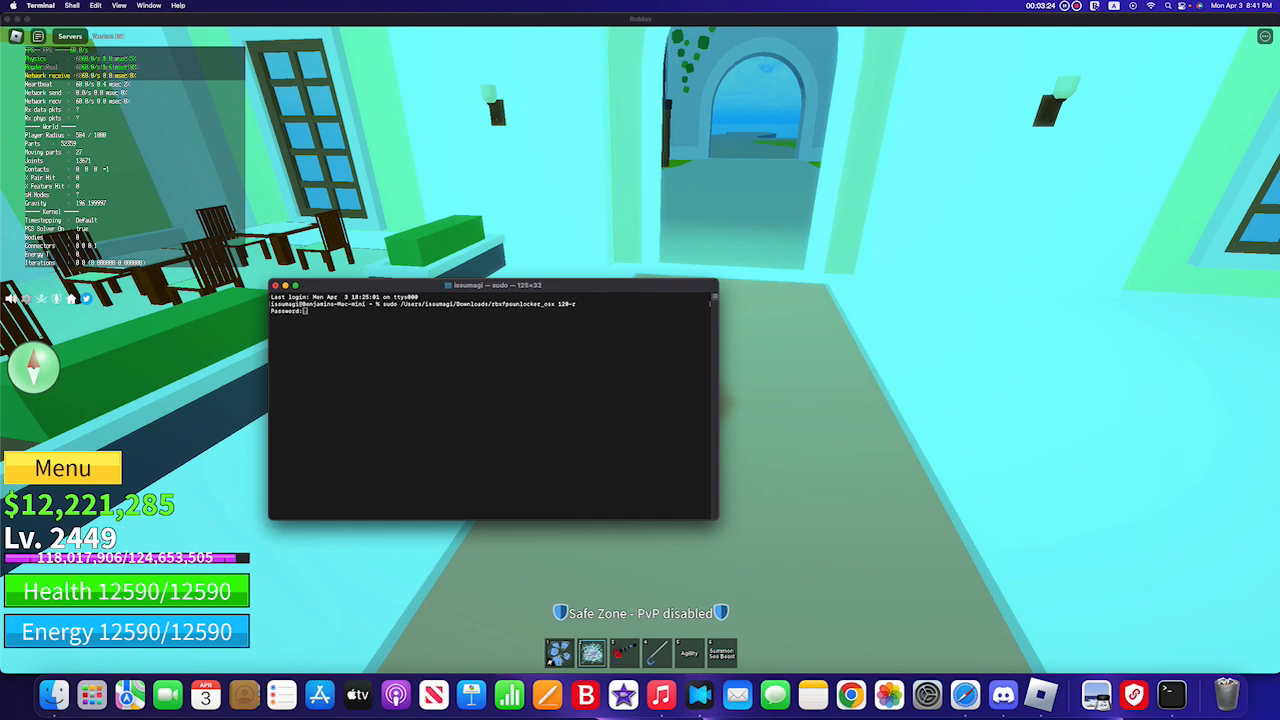